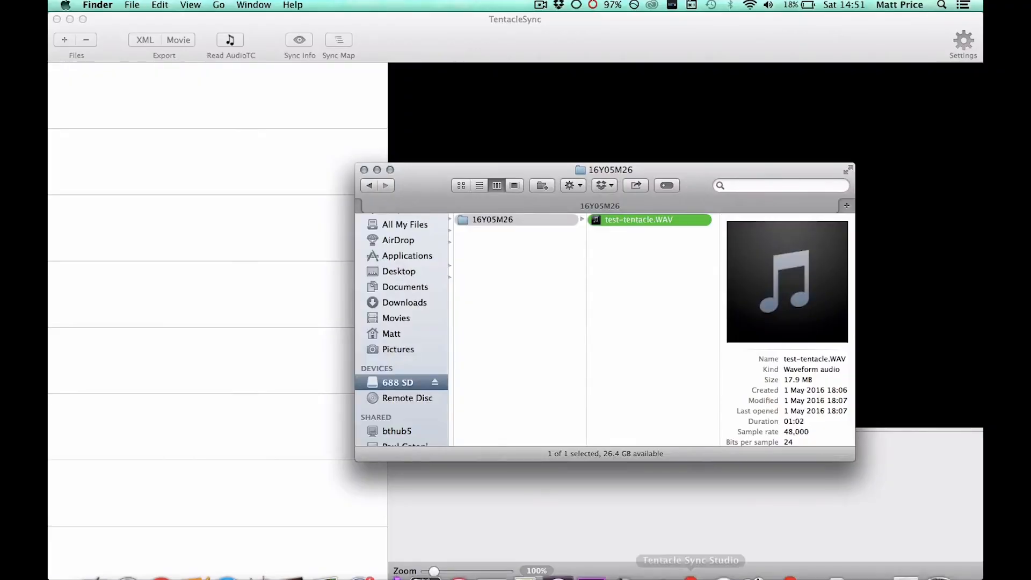
pyautogui.moveTo(790, 563)
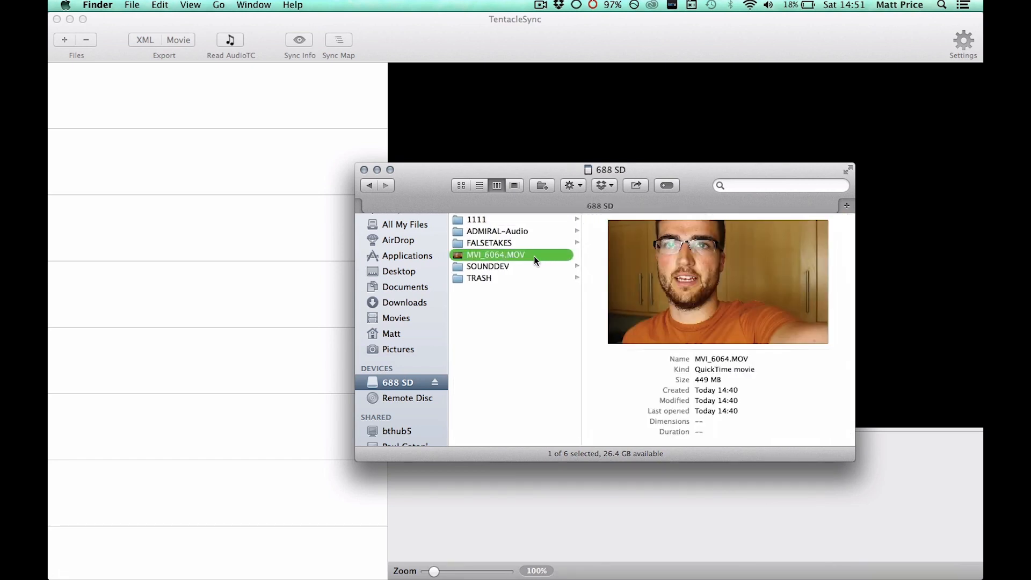
pyautogui.moveTo(462, 303)
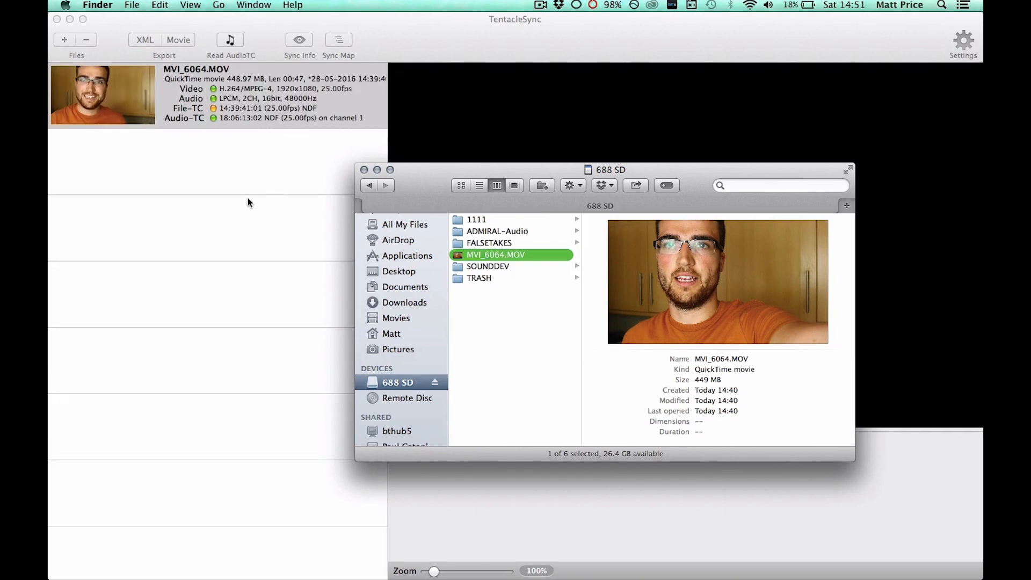
# Bring the TentacleSync window back into focus over Finder
pyautogui.click(476, 219)
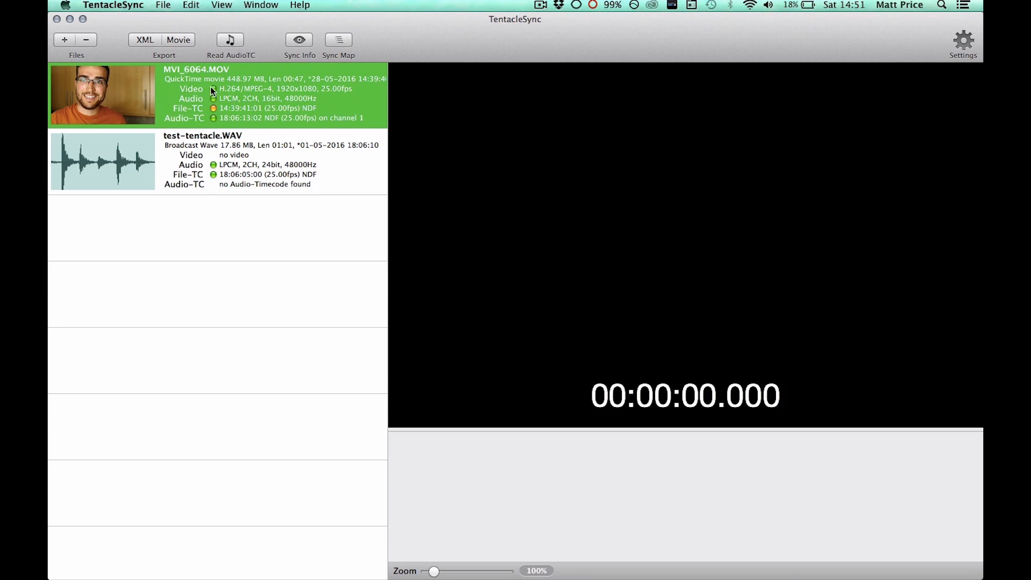
pyautogui.moveTo(391, 85)
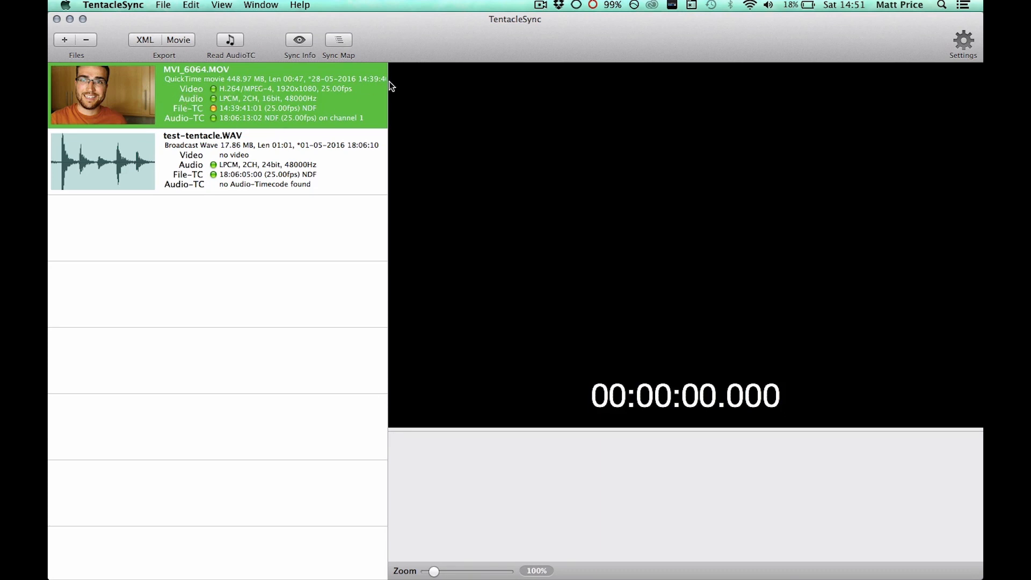
pyautogui.moveTo(300, 129)
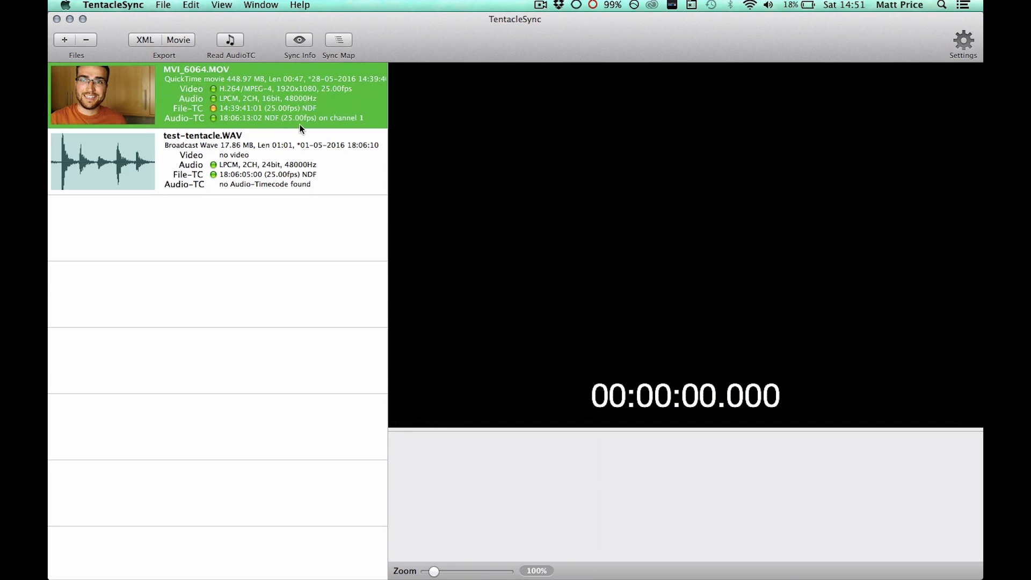
pyautogui.moveTo(213, 107)
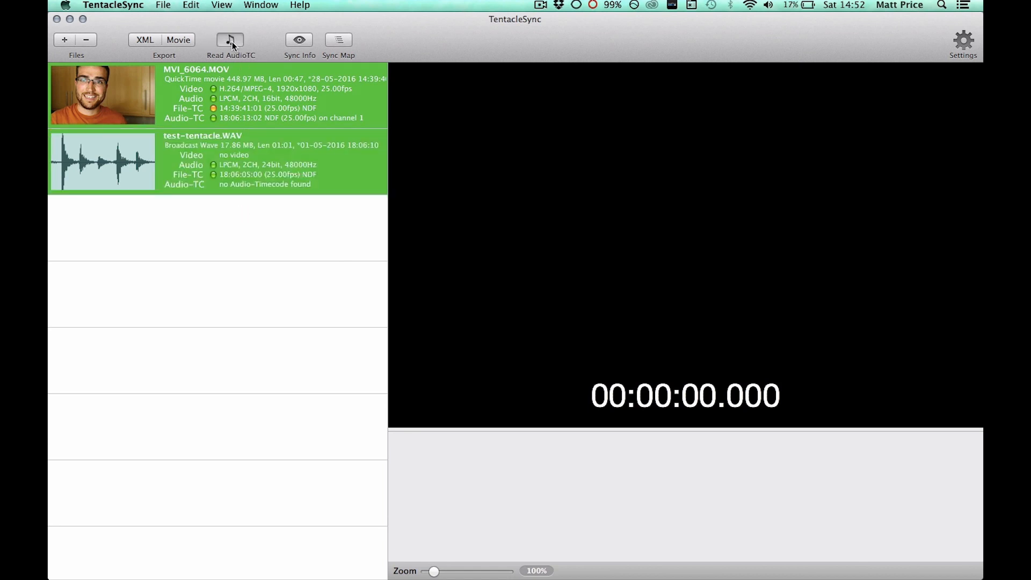
pyautogui.click(230, 40)
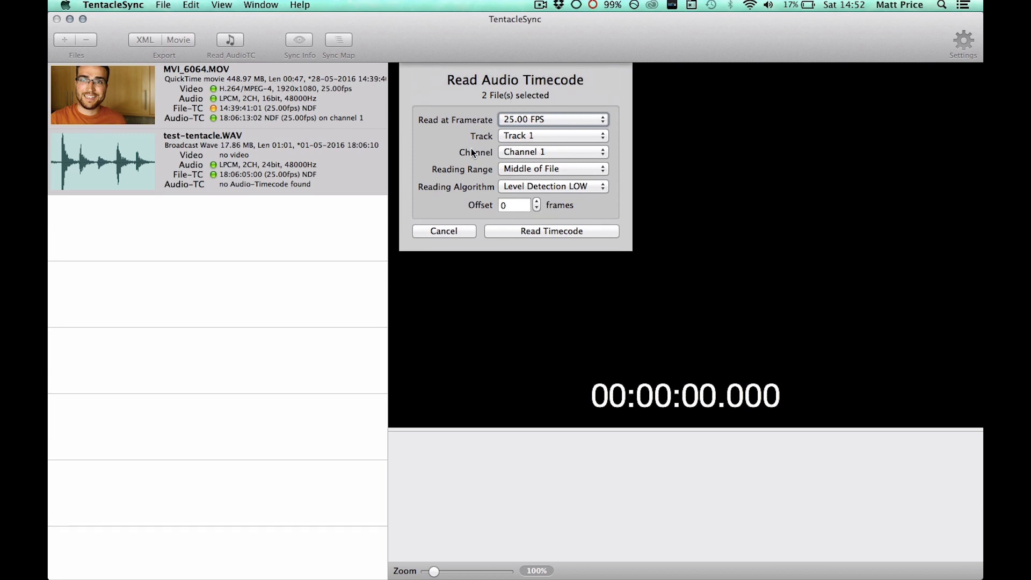
pyautogui.moveTo(498, 124)
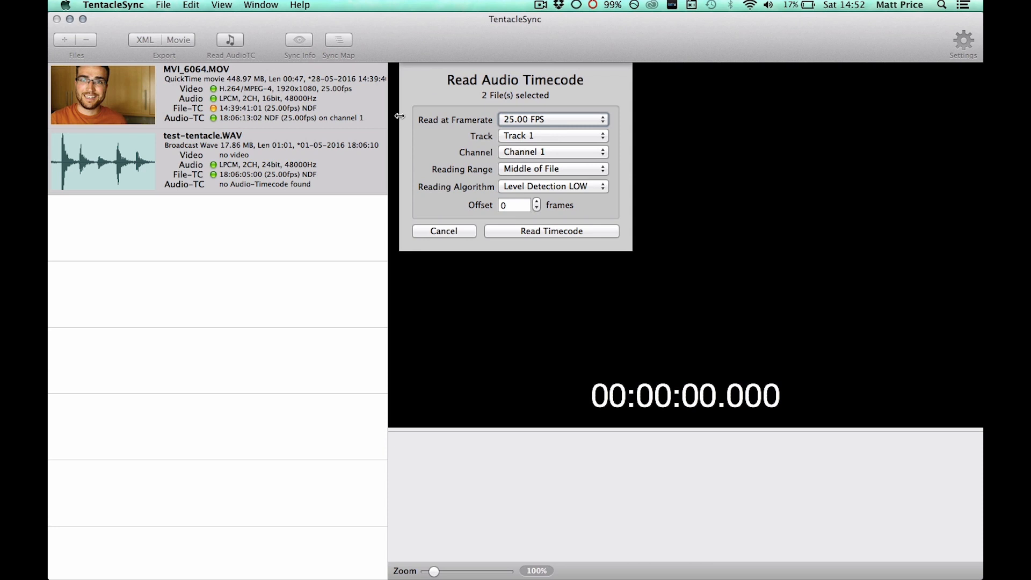
pyautogui.click(552, 119)
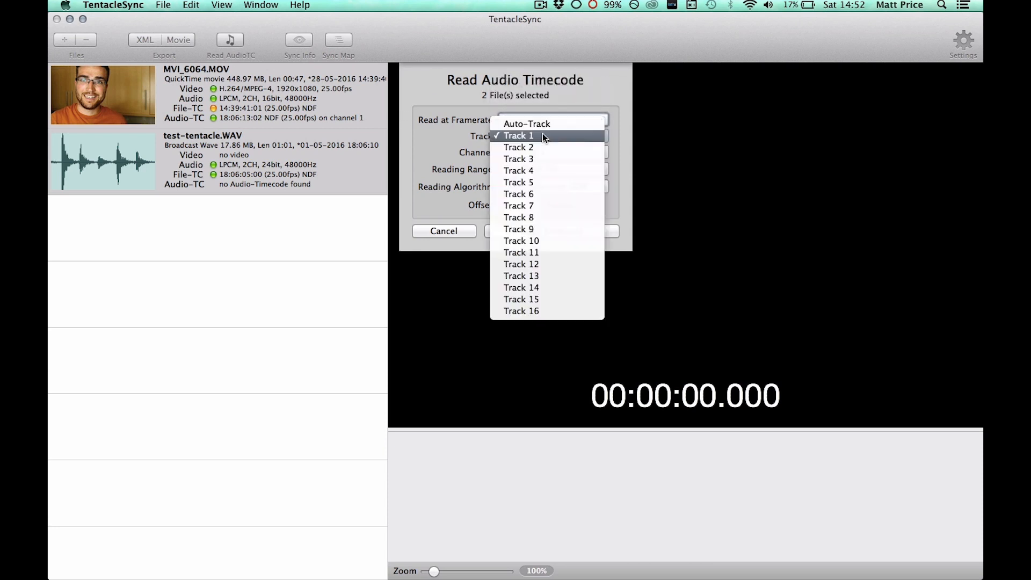
pyautogui.click(518, 135)
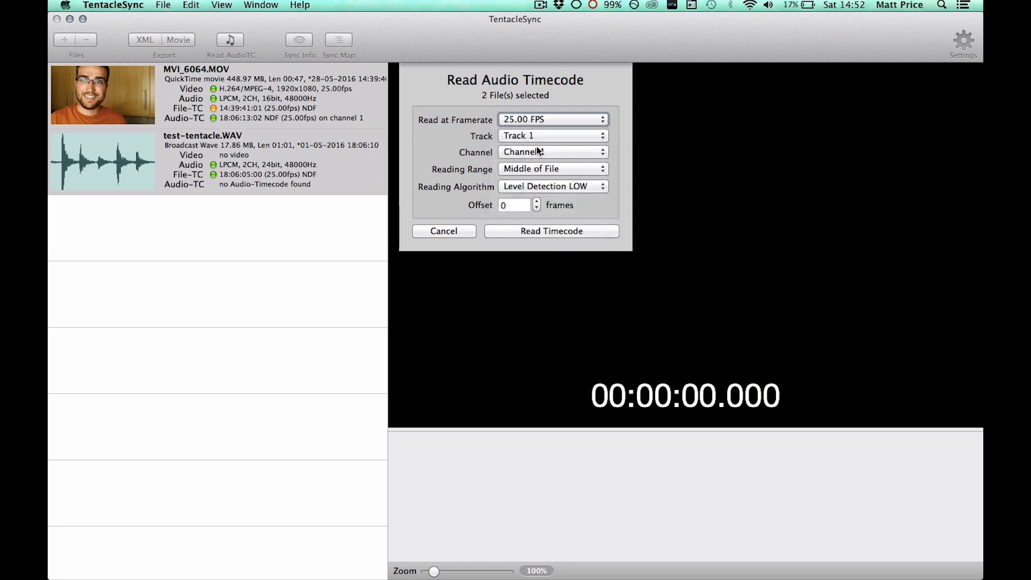
pyautogui.click(552, 135)
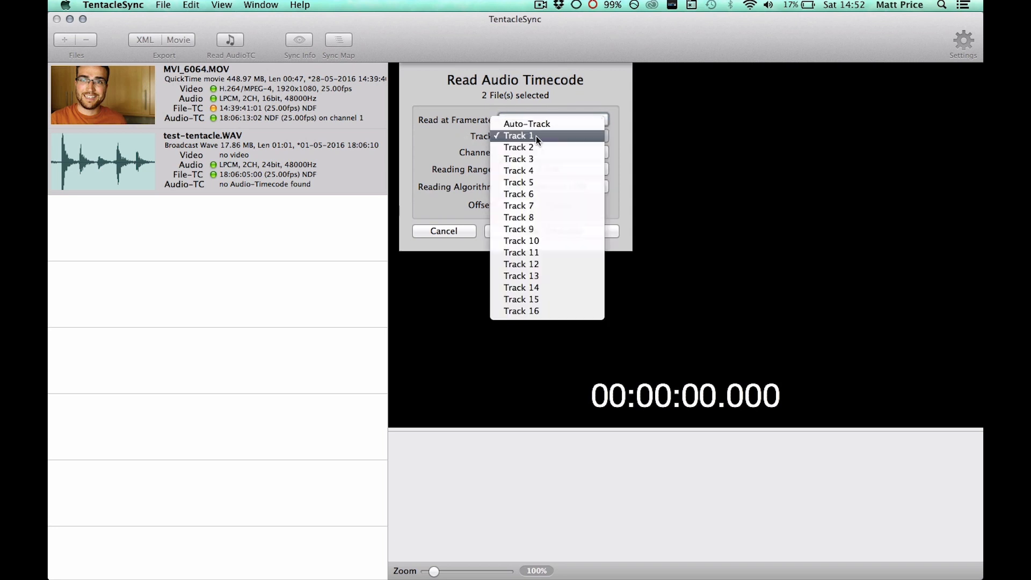
pyautogui.click(518, 136)
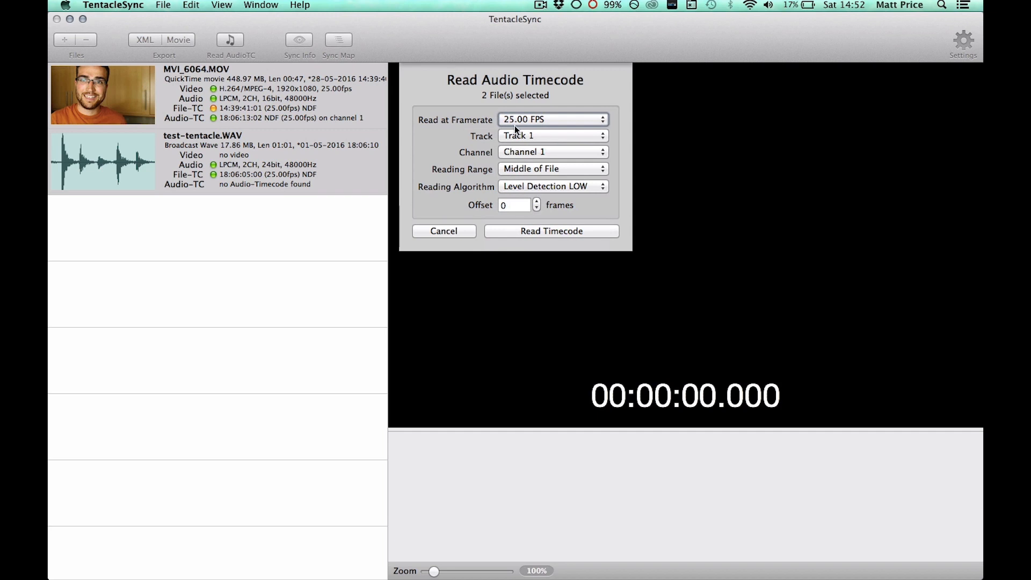
pyautogui.moveTo(540, 154)
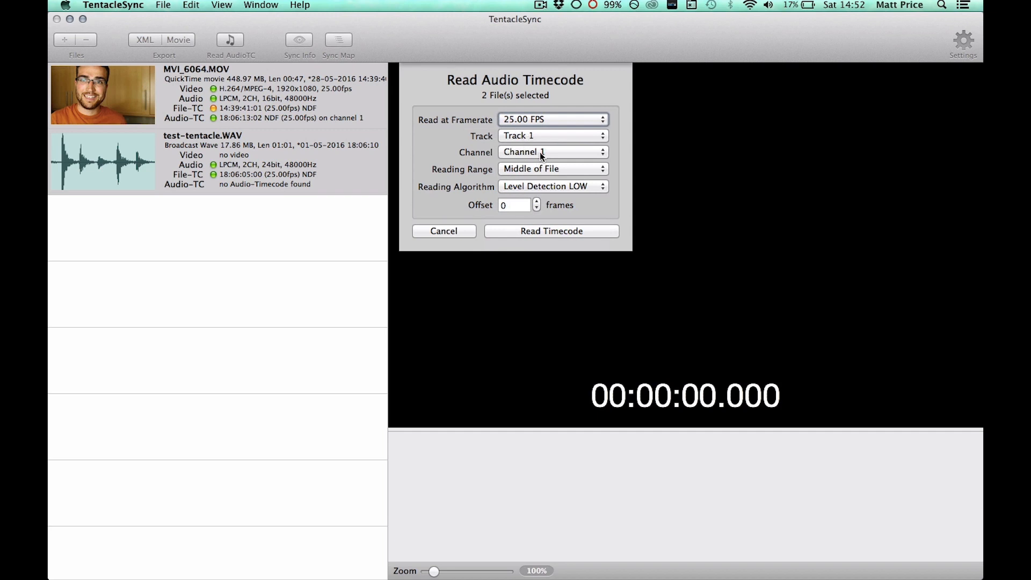
pyautogui.moveTo(533, 154)
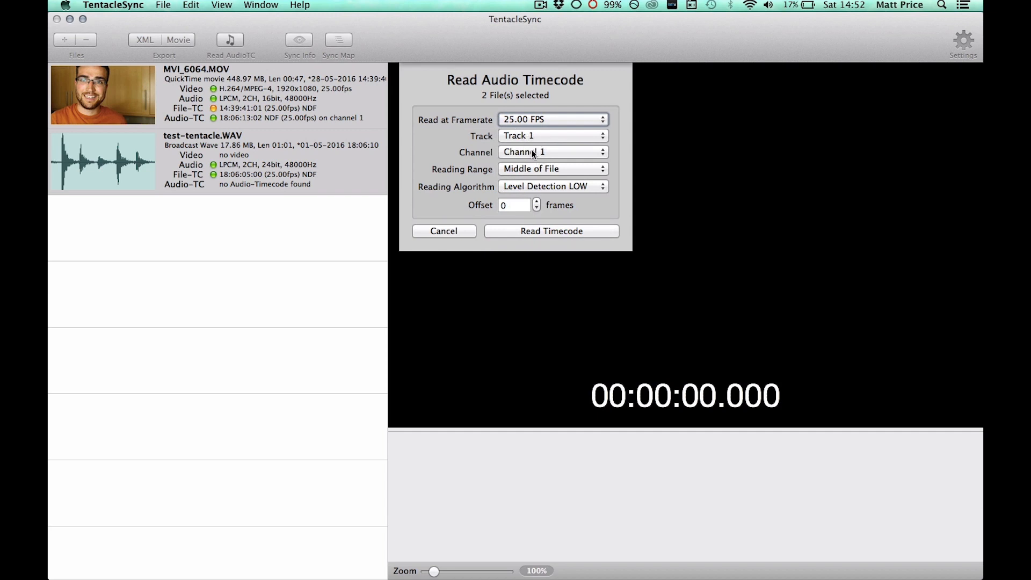
pyautogui.click(552, 169)
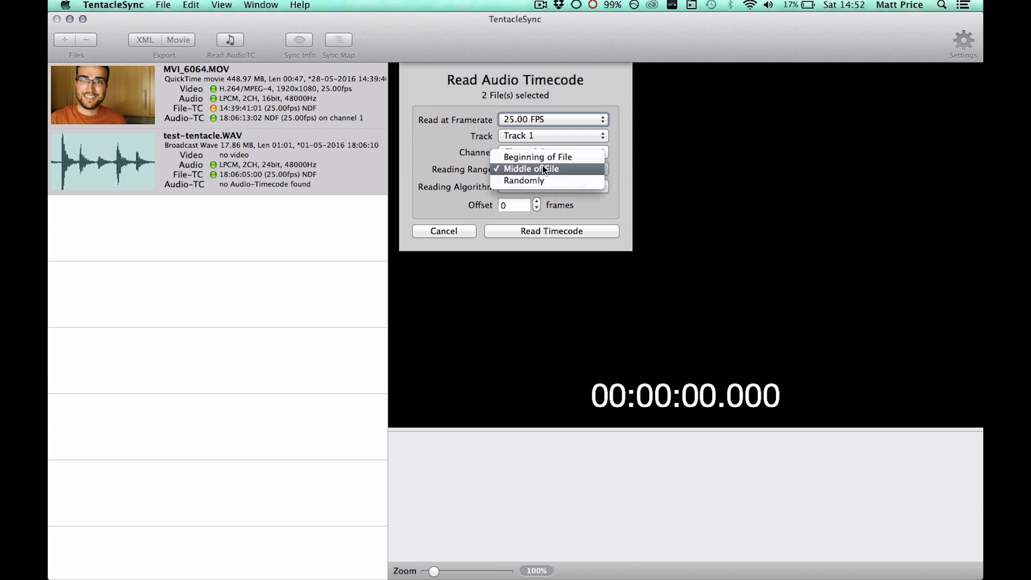
pyautogui.click(531, 169)
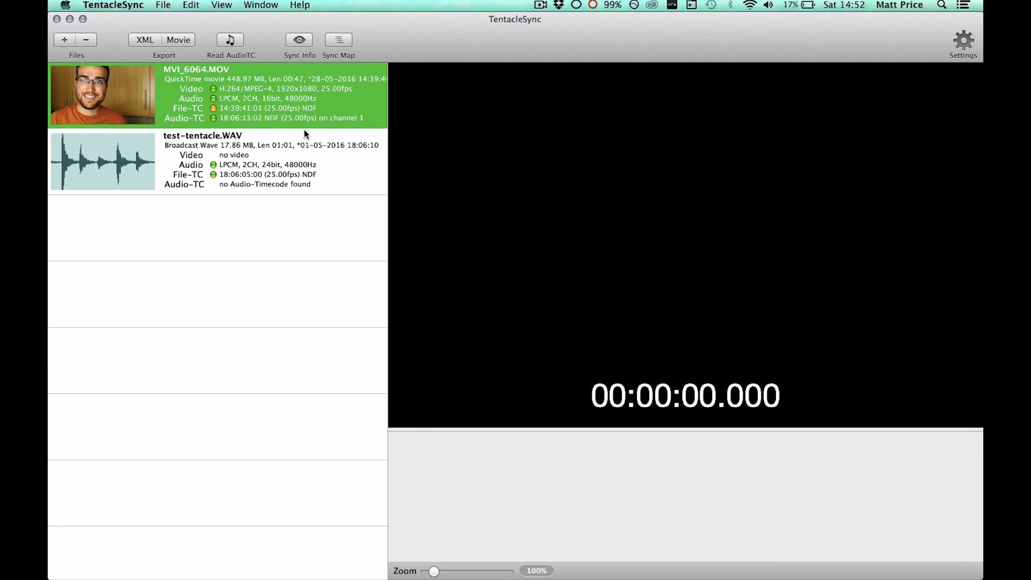
pyautogui.moveTo(303, 211)
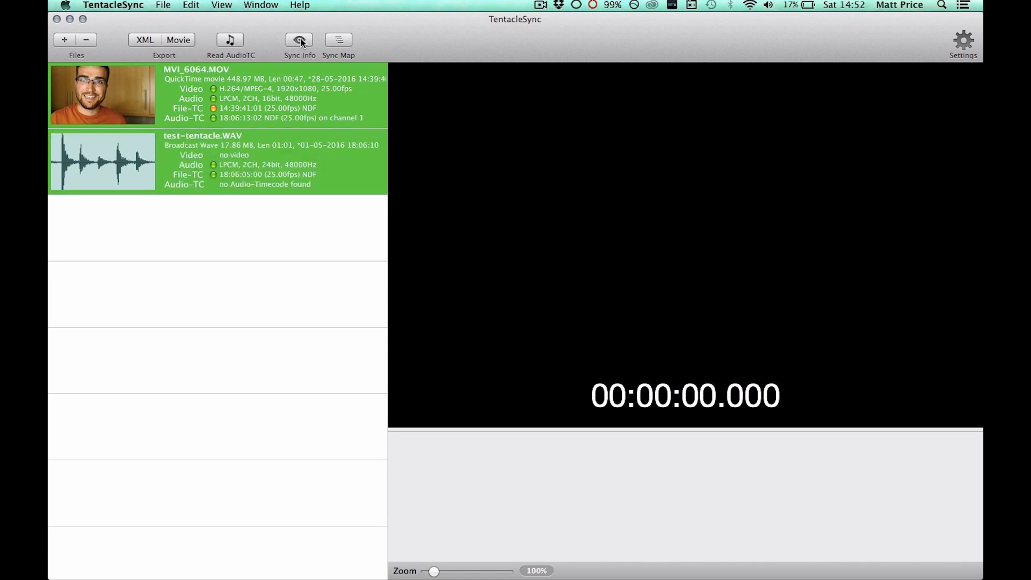
# Sync MVI_6064.MOV and test-tentacle.WAV by timecode
pyautogui.click(299, 40)
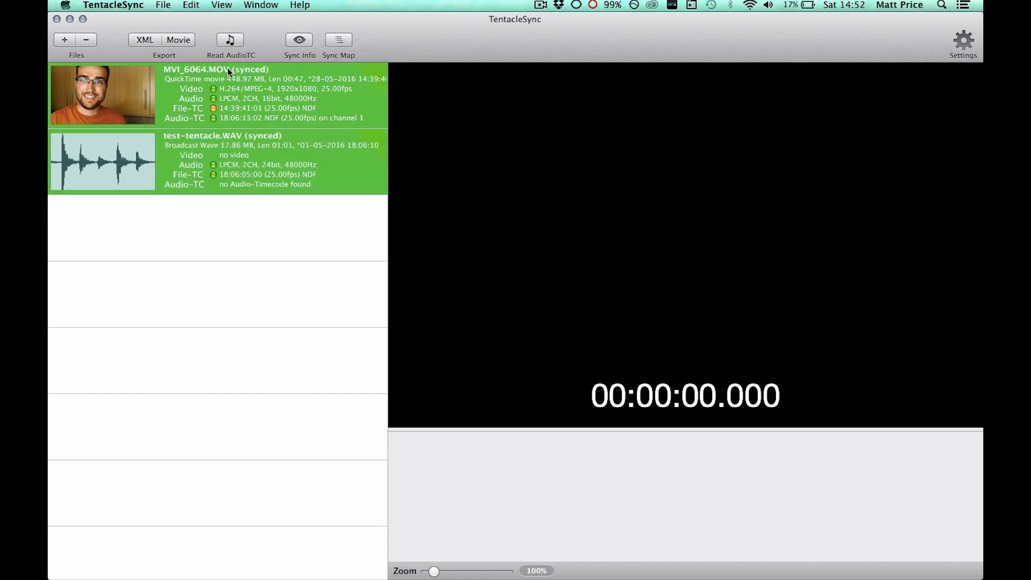
pyautogui.moveTo(156, 101)
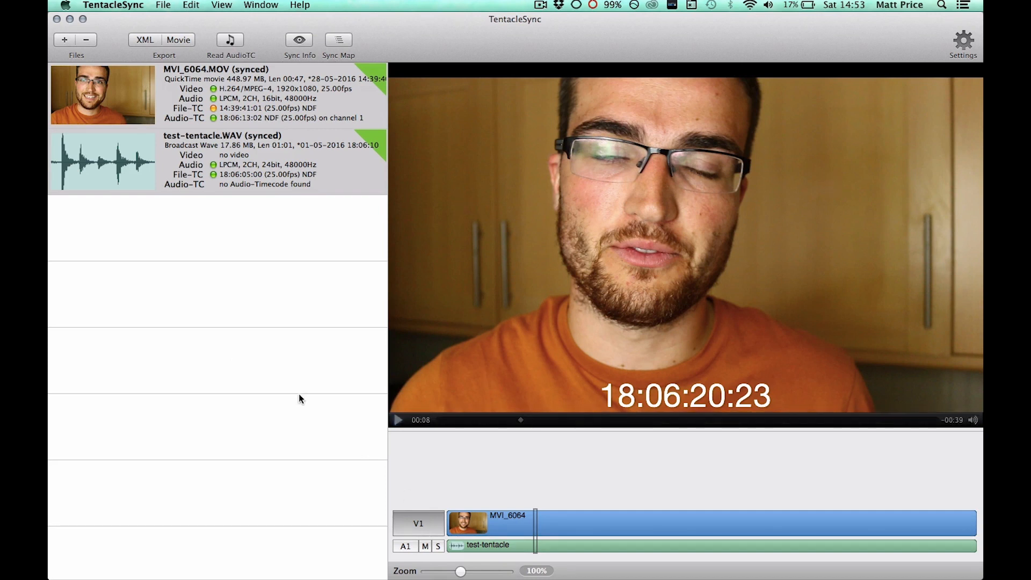
# Export the synced movie to the Music folder and dismiss the completed export report
pyautogui.click(162, 5)
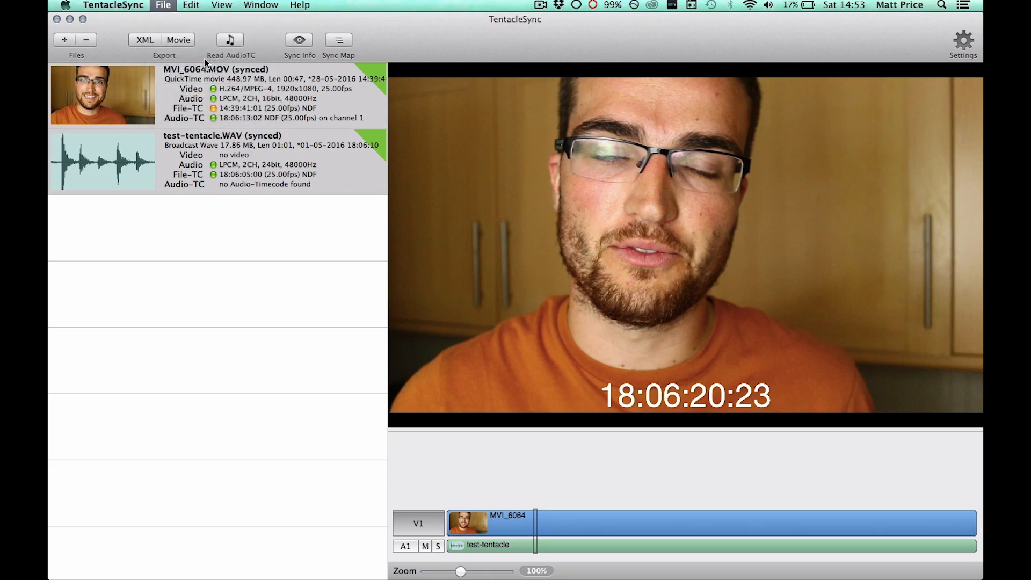
pyautogui.click(178, 39)
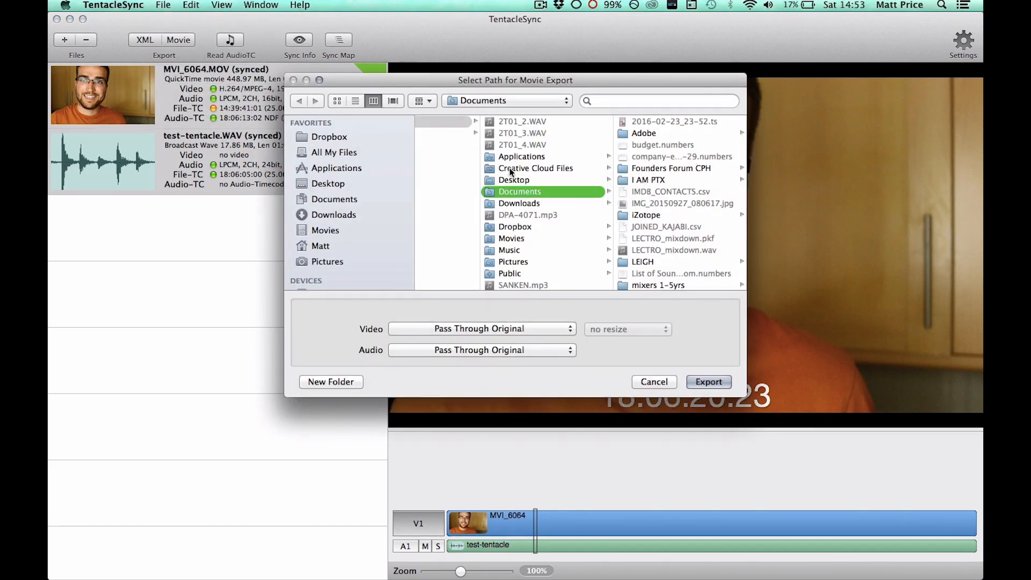
pyautogui.click(515, 227)
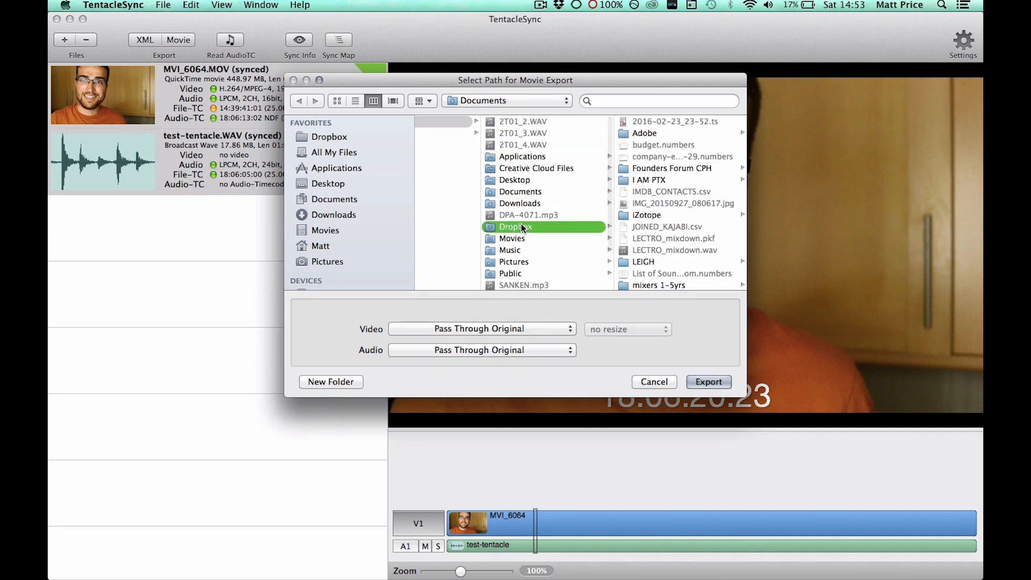
pyautogui.click(510, 251)
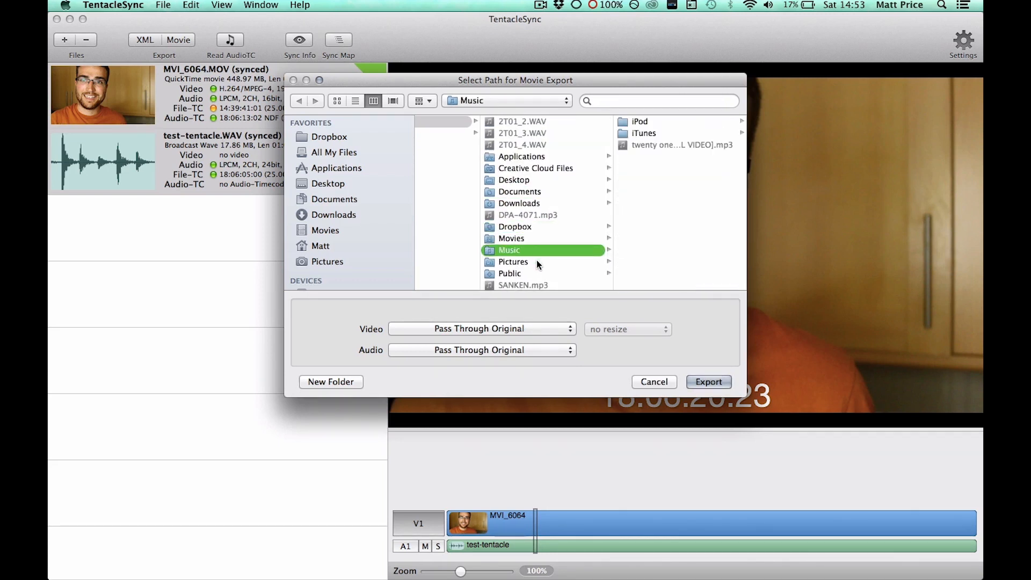
pyautogui.click(709, 382)
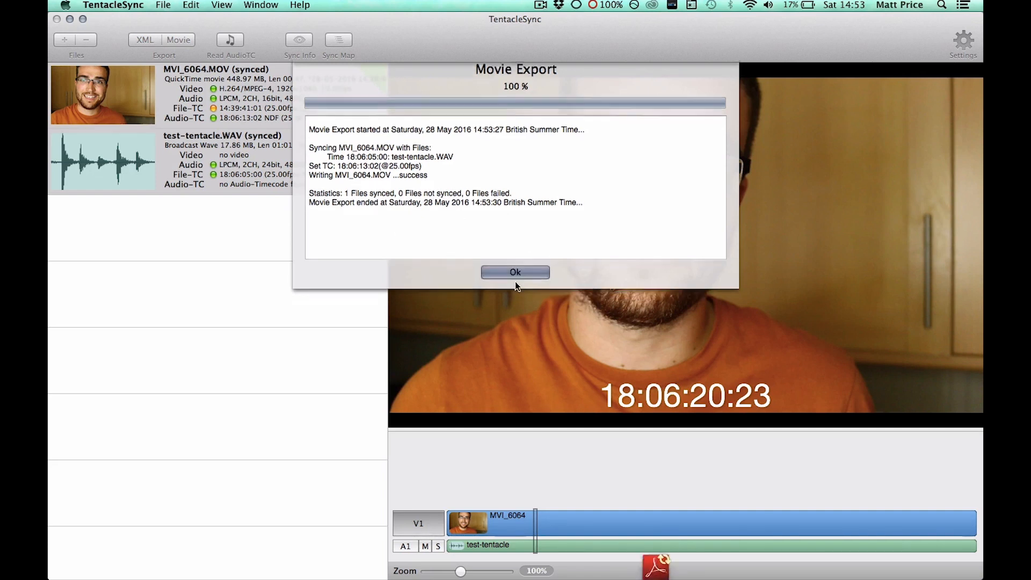
pyautogui.click(515, 272)
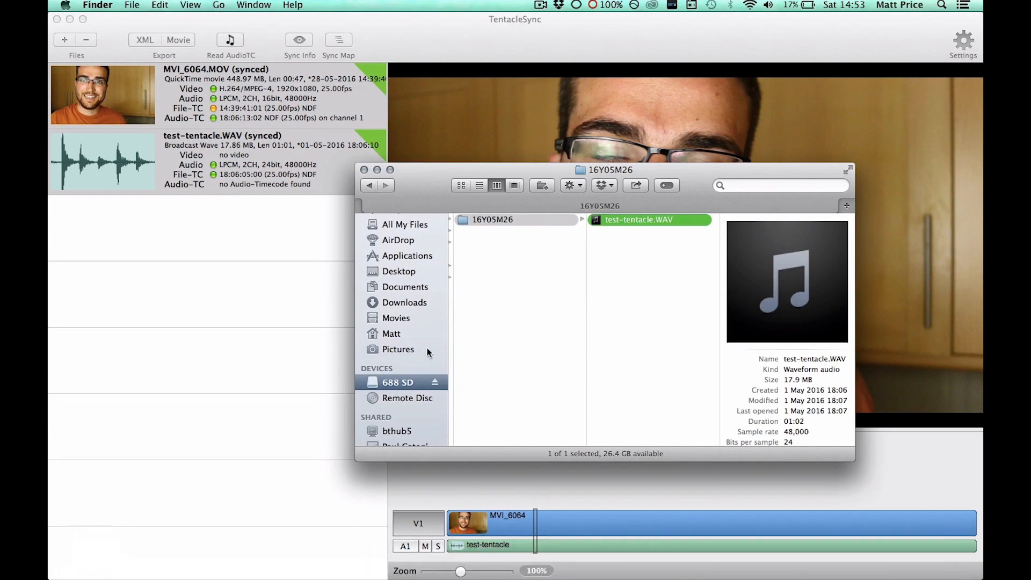
# From Movies, search the Mac for 'music' and select a Music folder result
pyautogui.click(396, 318)
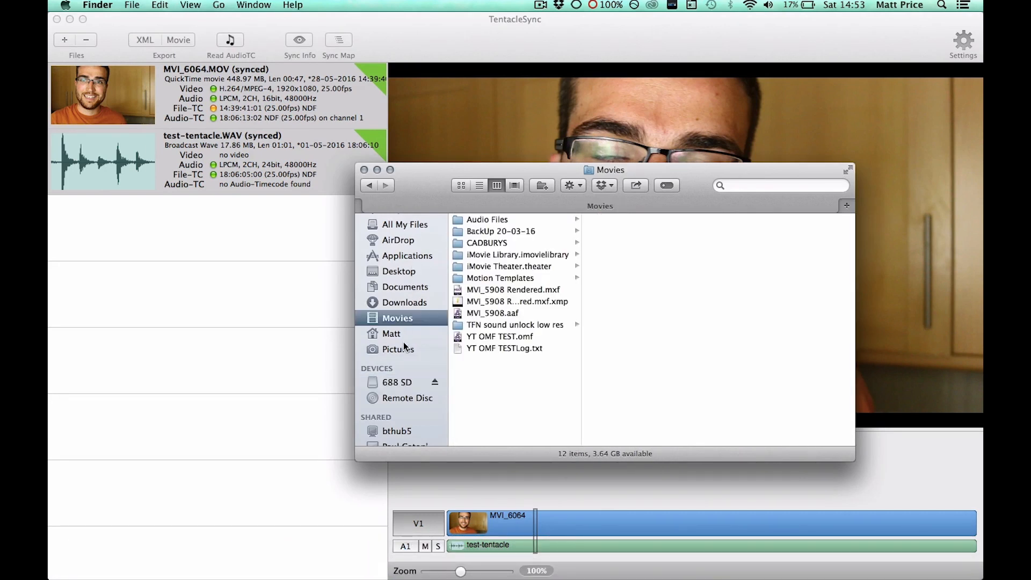
pyautogui.click(770, 186)
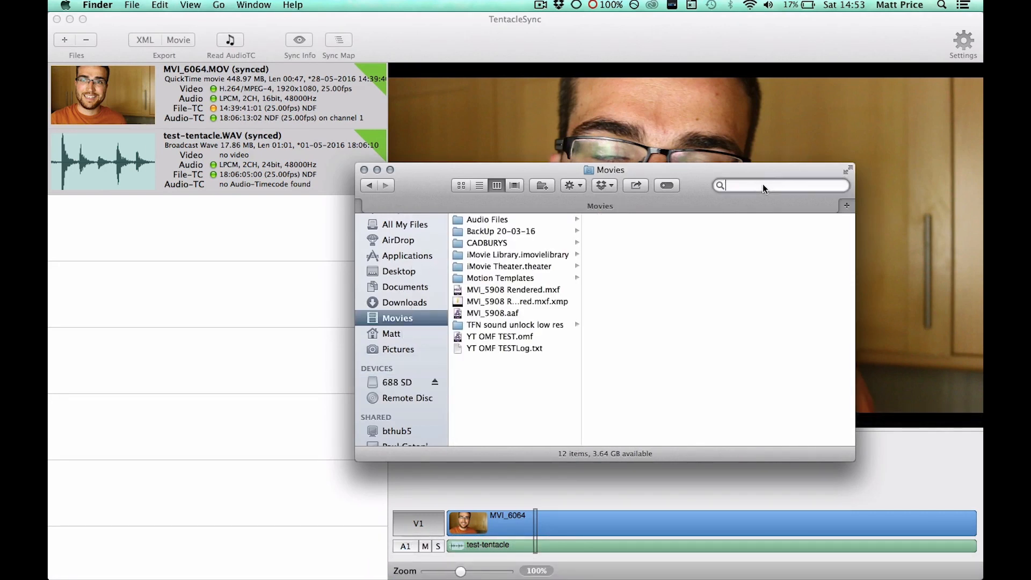
pyautogui.write('music')
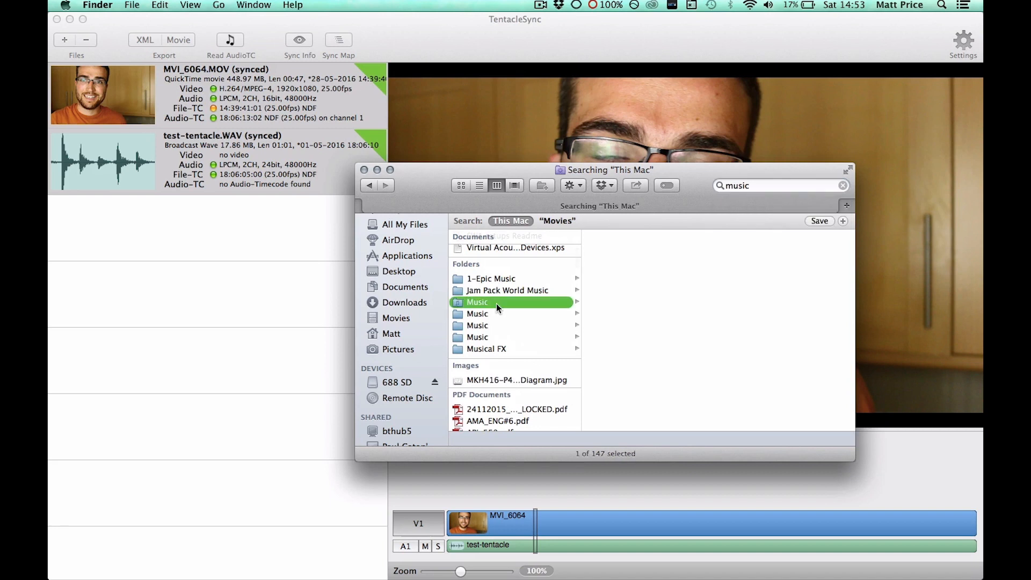
pyautogui.click(497, 301)
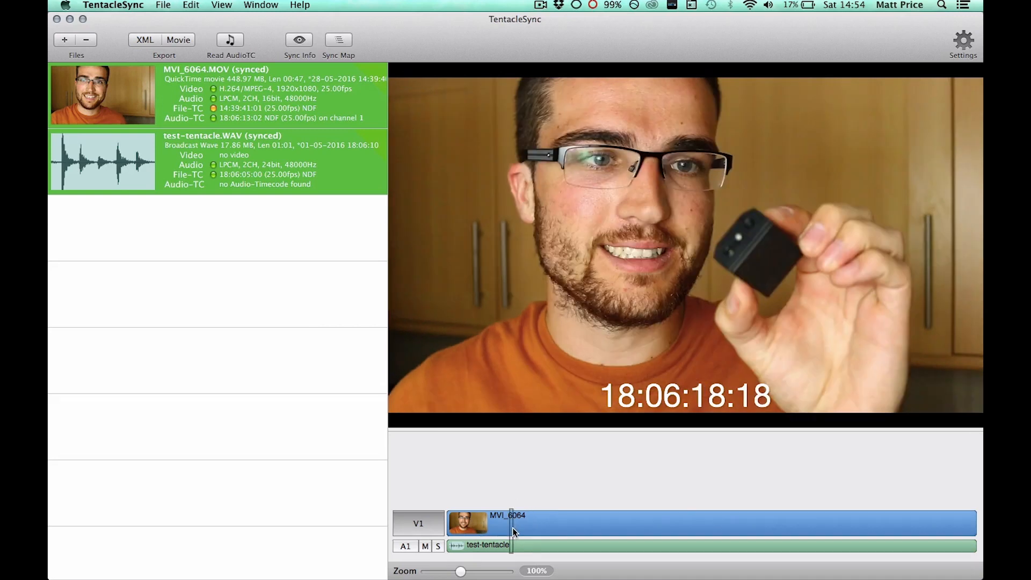
pyautogui.moveTo(313, 238)
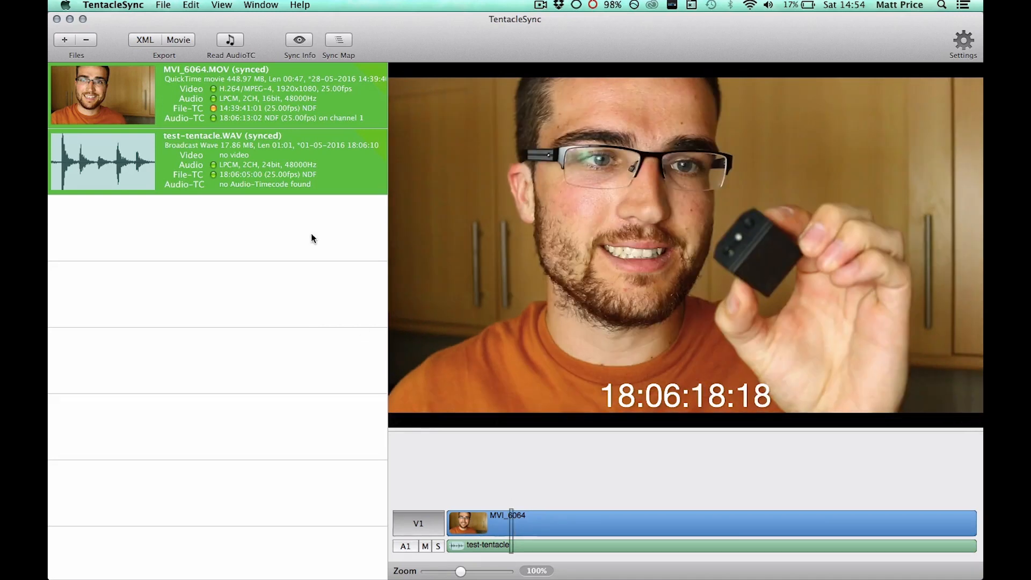
pyautogui.moveTo(150, 272)
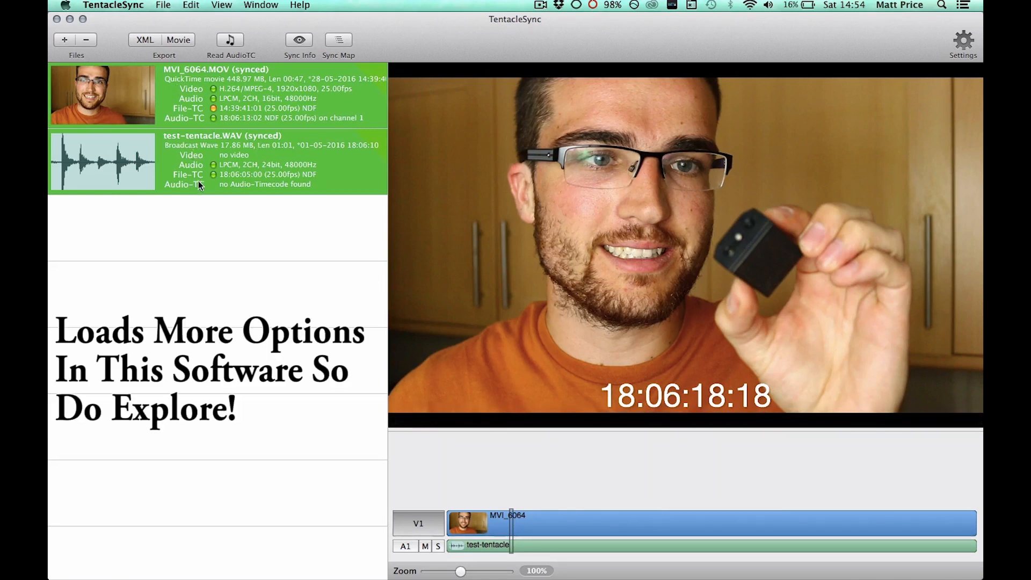
pyautogui.moveTo(213, 11)
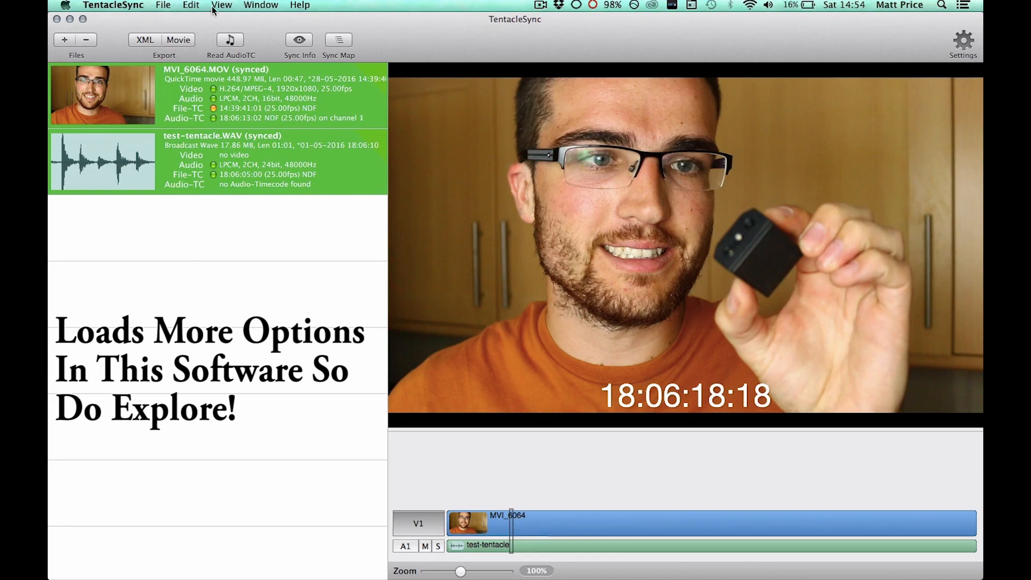
pyautogui.moveTo(435, 148)
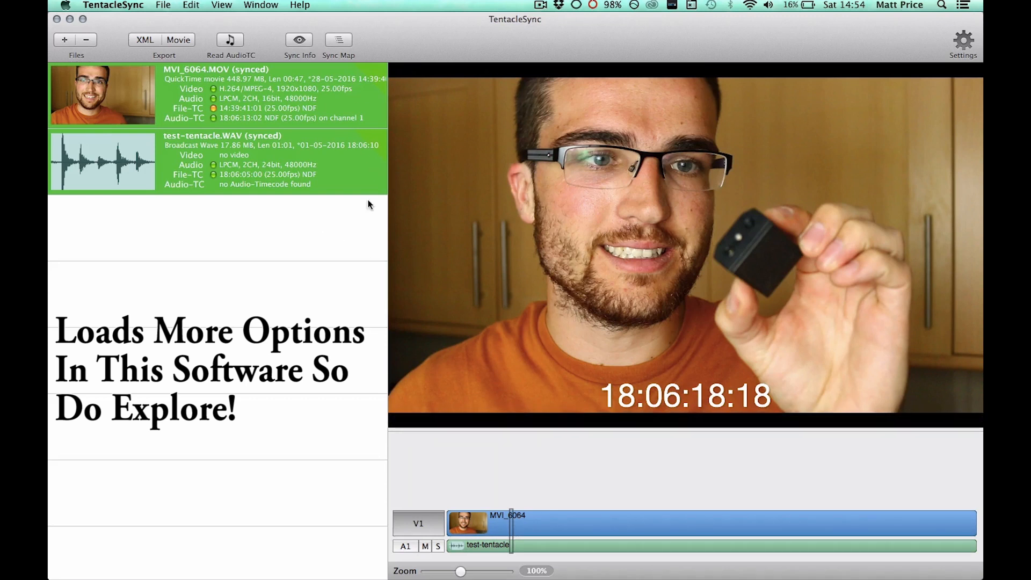
pyautogui.click(963, 39)
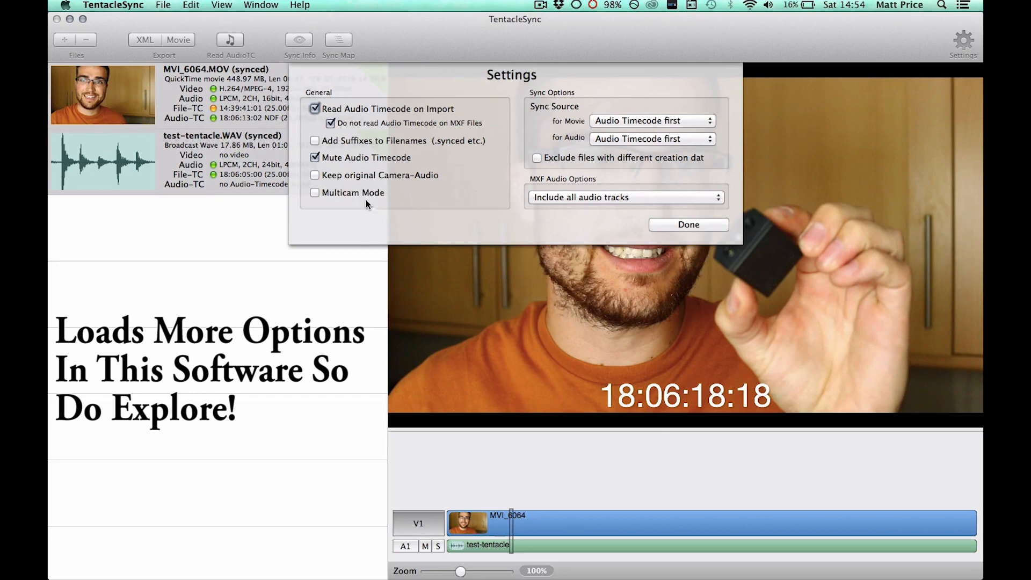
pyautogui.moveTo(337, 203)
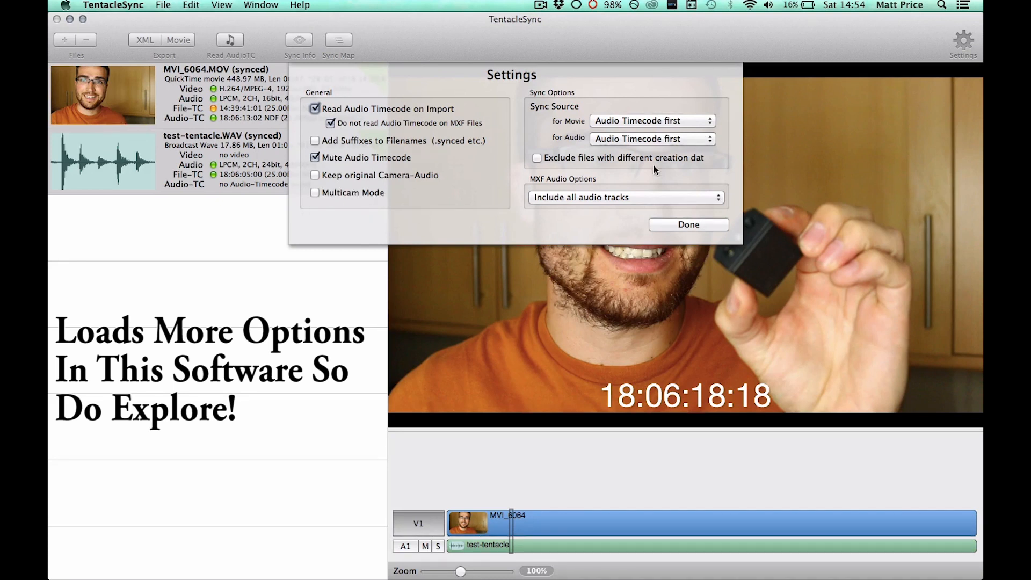
pyautogui.click(689, 224)
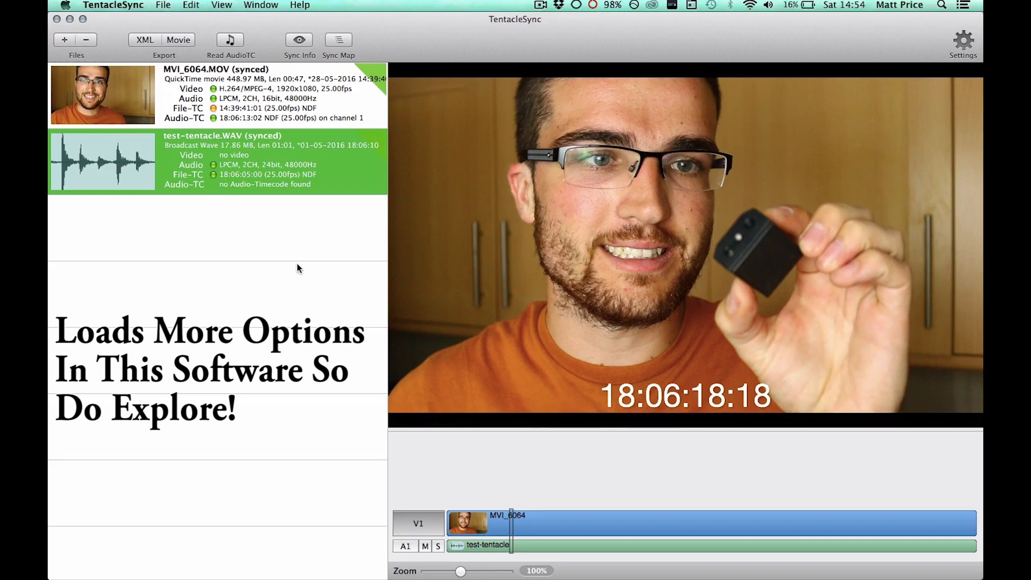
pyautogui.moveTo(138, 32)
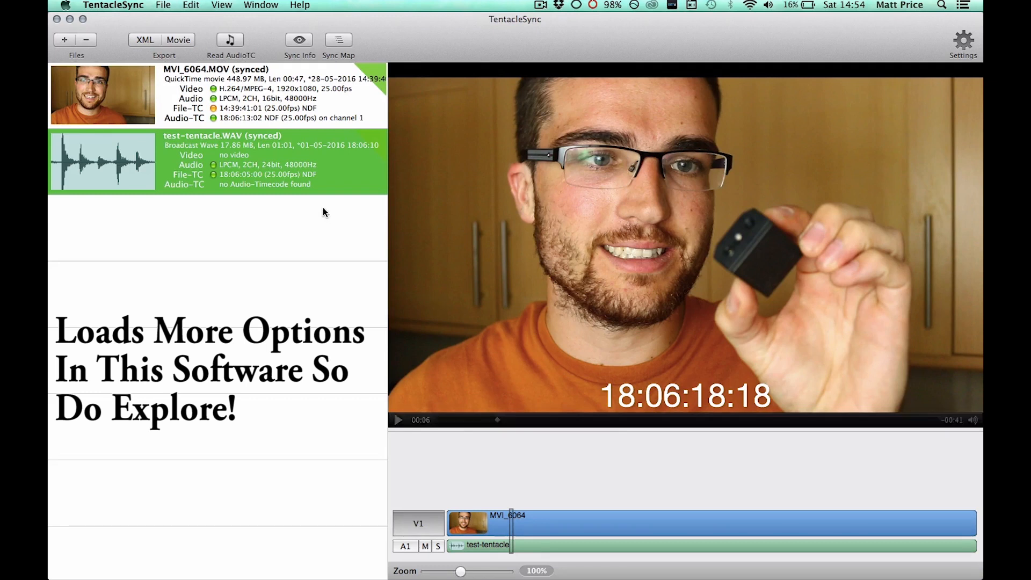
pyautogui.moveTo(392, 299)
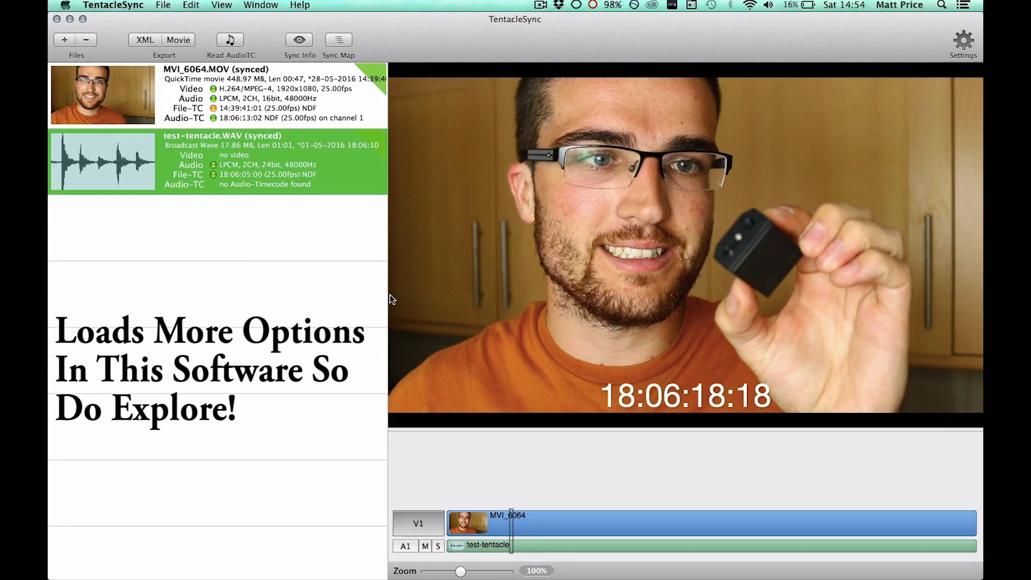
pyautogui.moveTo(355, 220)
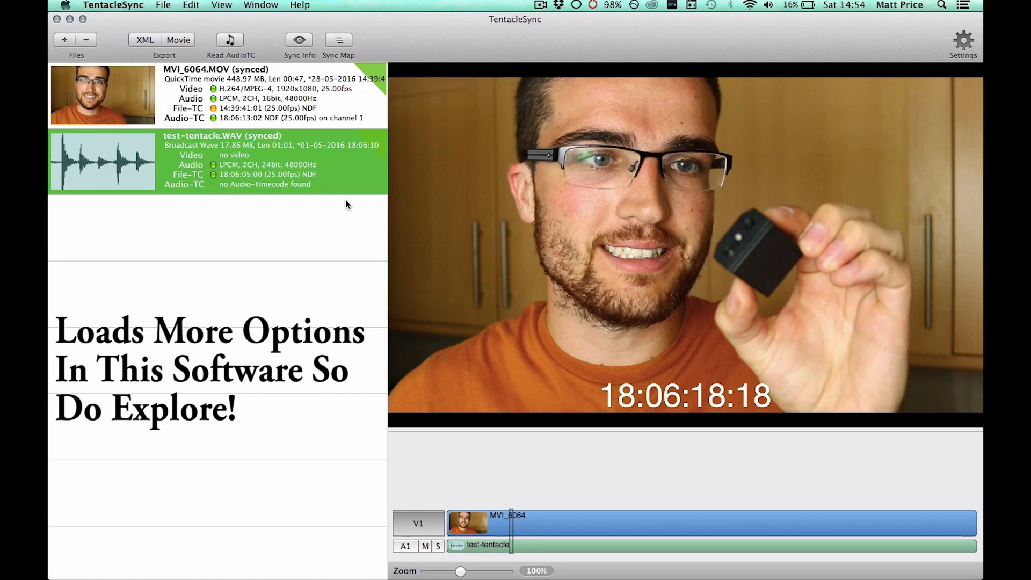
pyautogui.moveTo(317, 196)
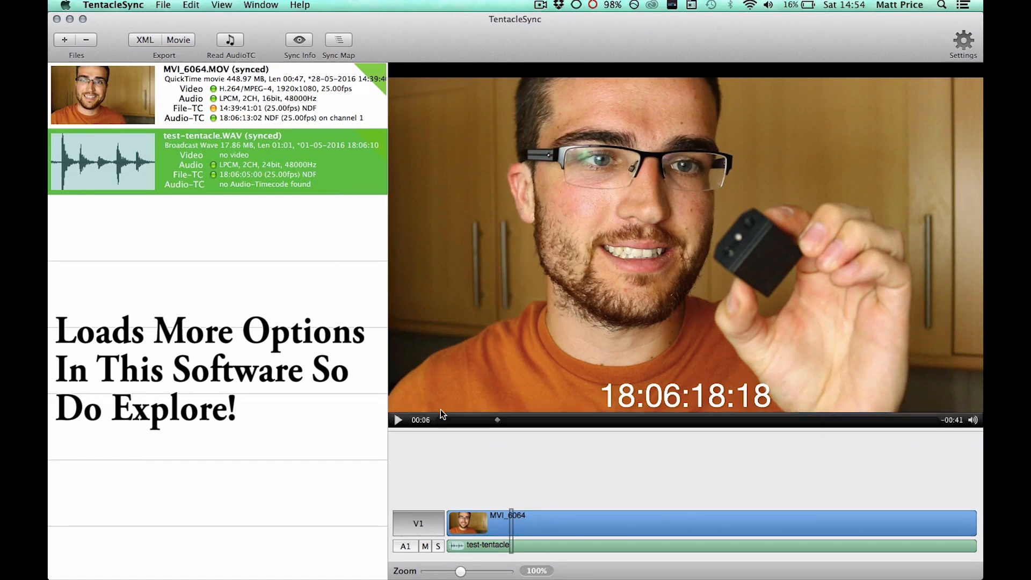
pyautogui.moveTo(460, 216)
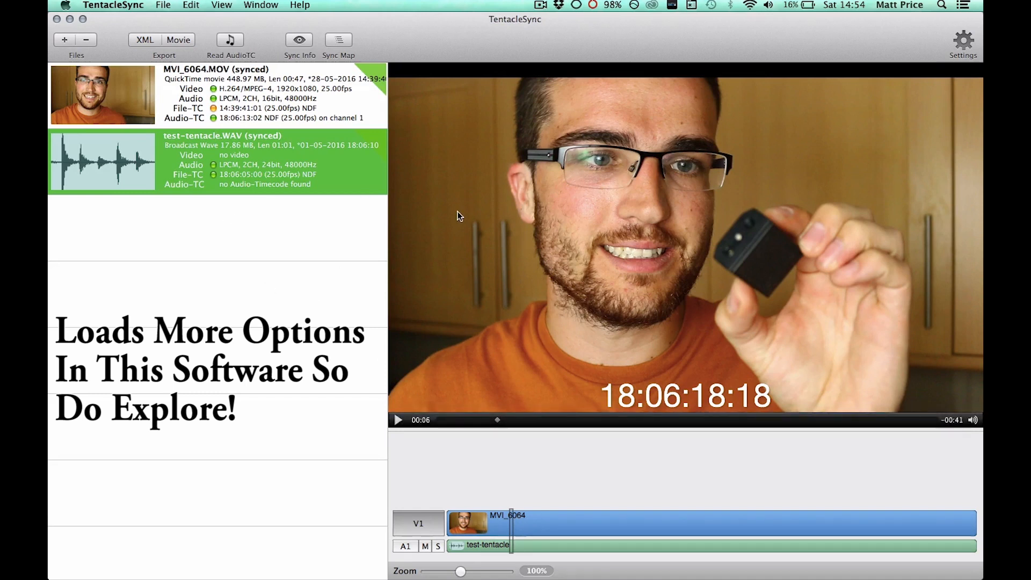
pyautogui.moveTo(575, 193)
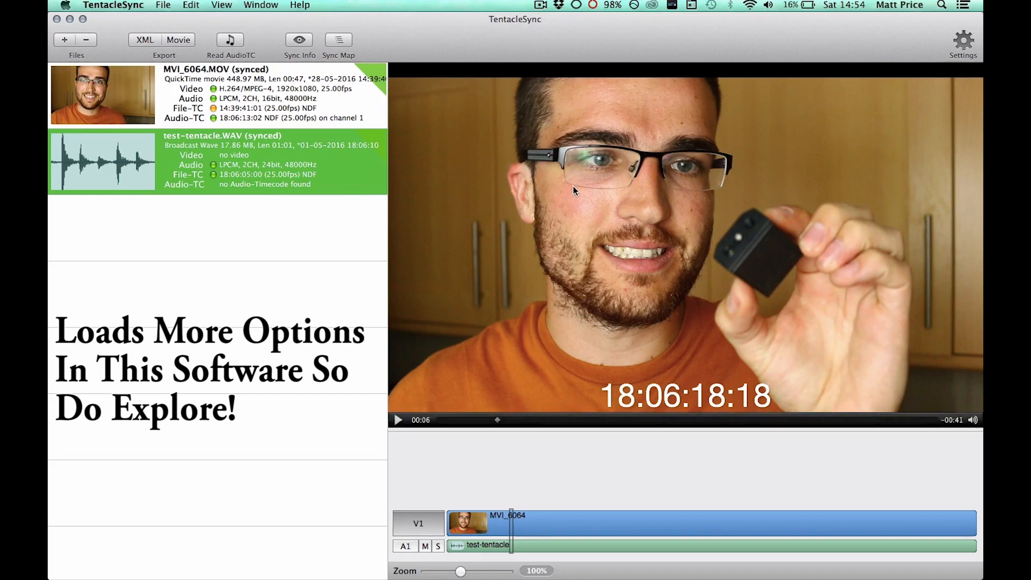
pyautogui.click(543, 4)
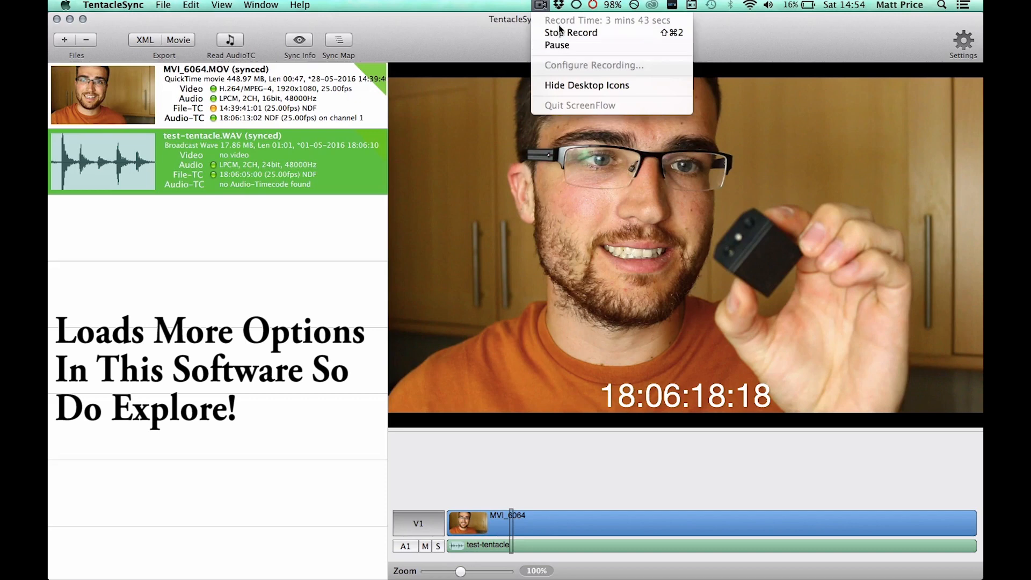